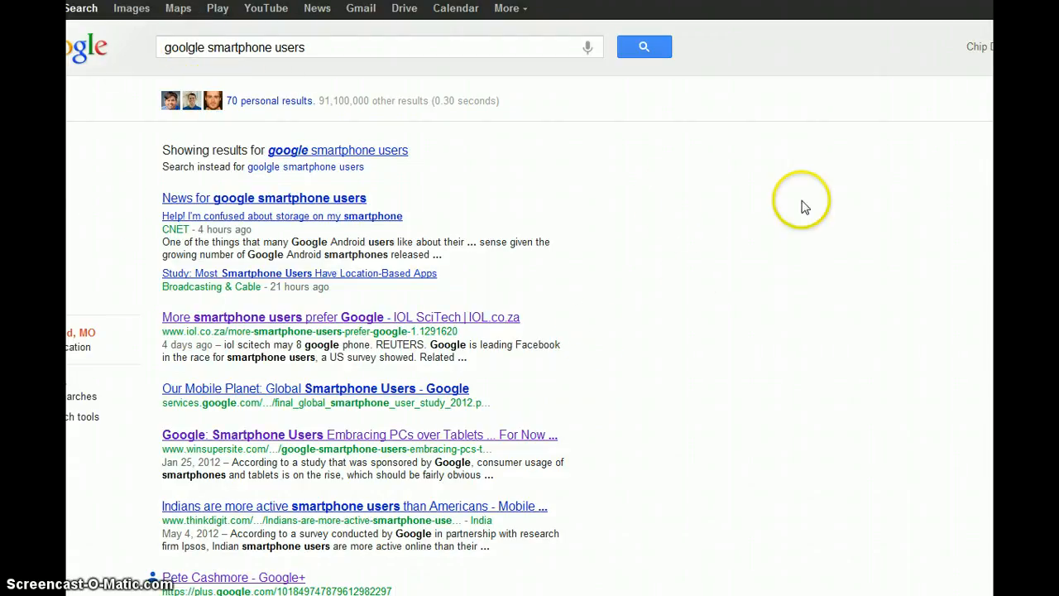
pyautogui.moveTo(242, 109)
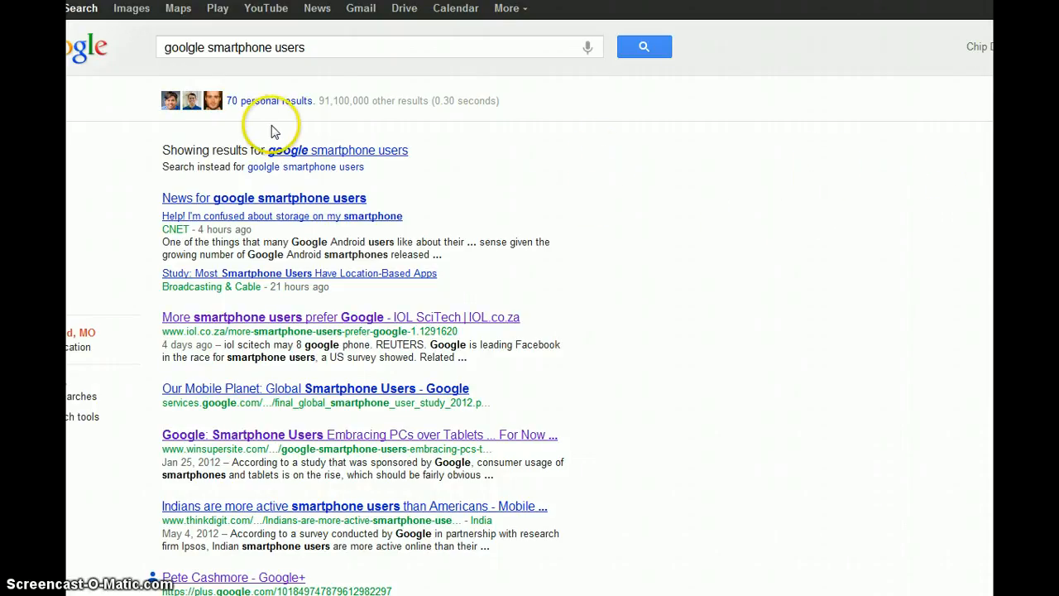
pyautogui.moveTo(815, 199)
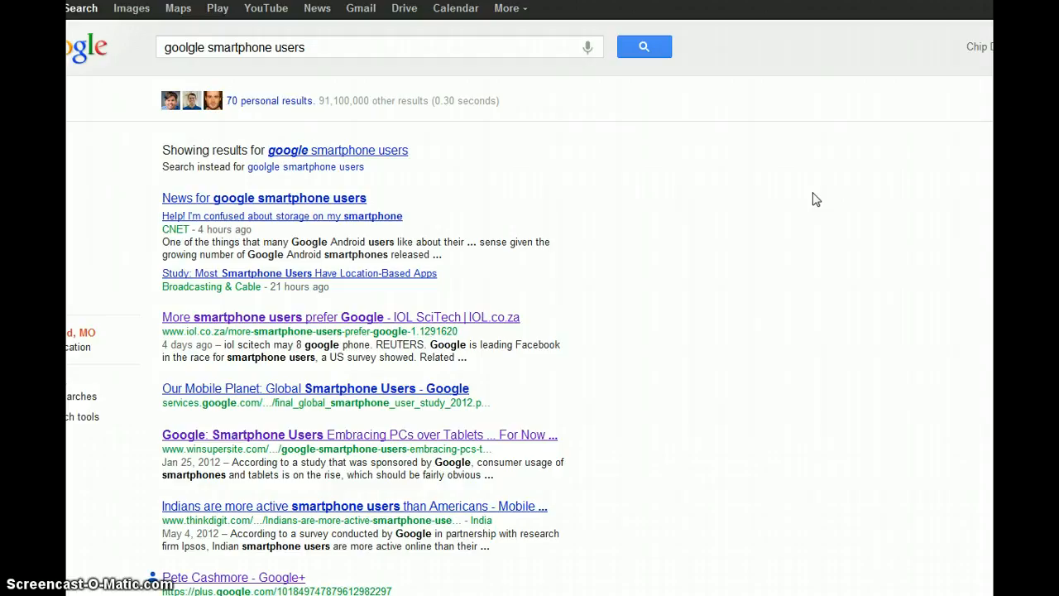
pyautogui.scroll(-3)
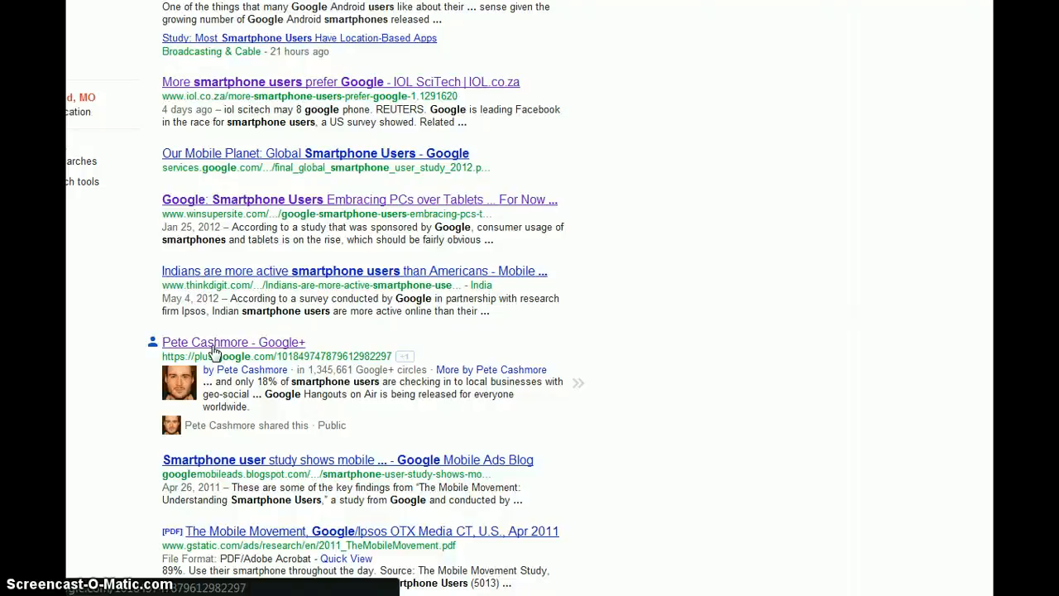
pyautogui.moveTo(719, 239)
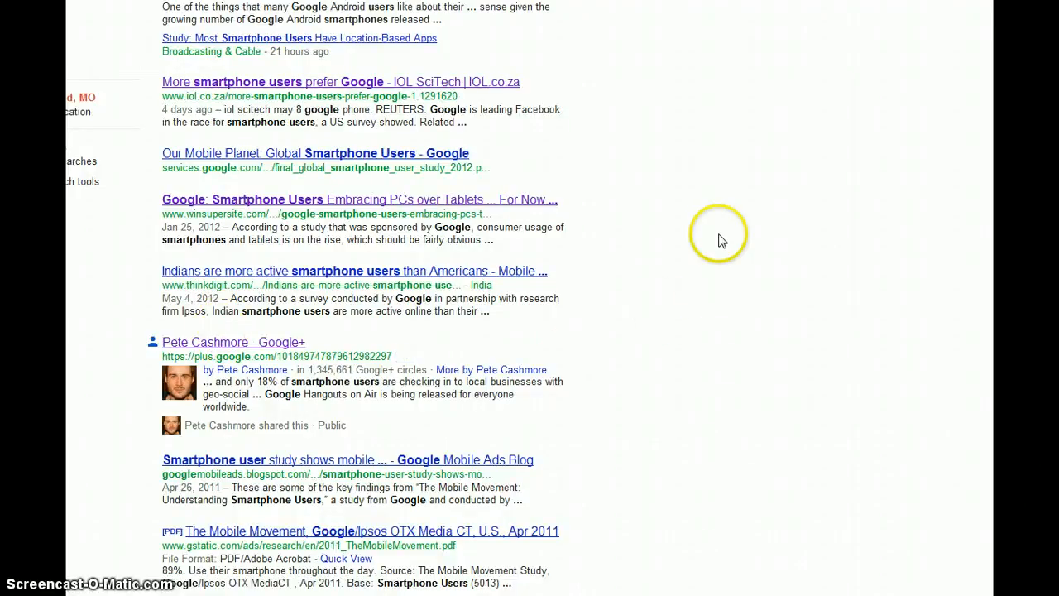
pyautogui.scroll(-3)
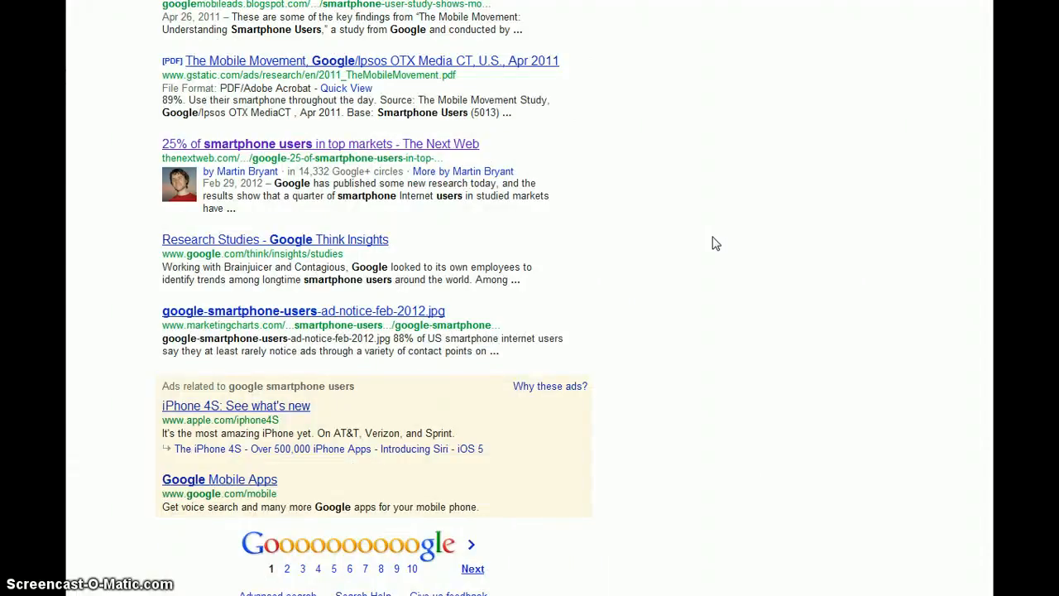
pyautogui.scroll(3)
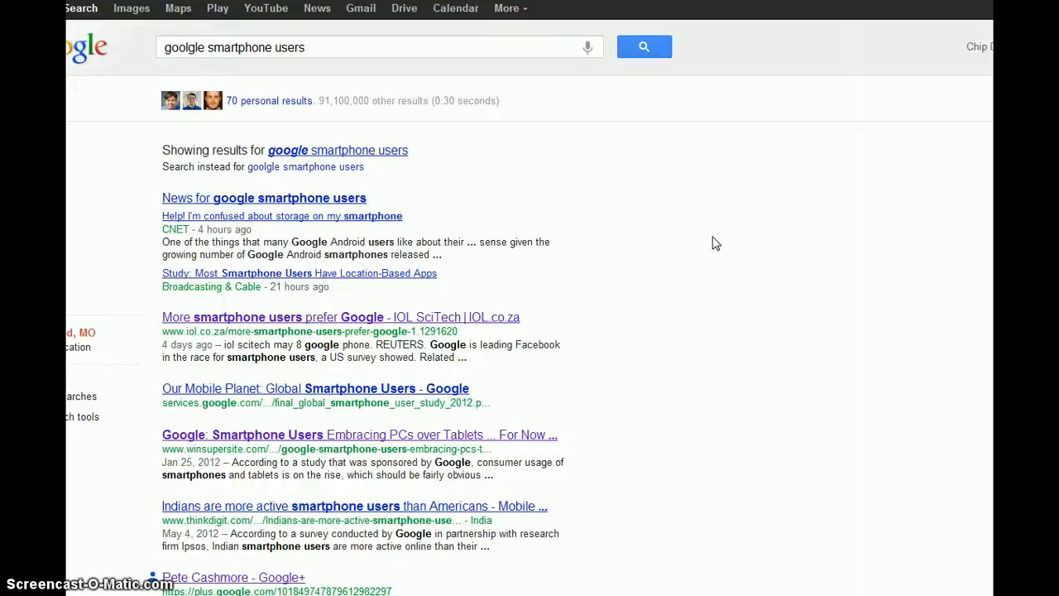
pyautogui.scroll(-3)
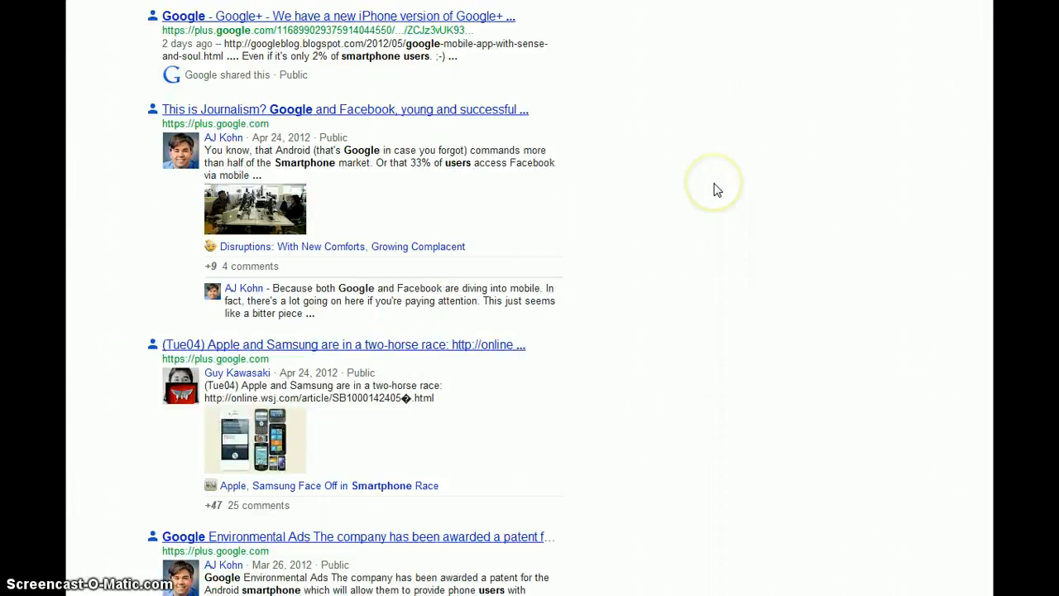
pyautogui.scroll(-3)
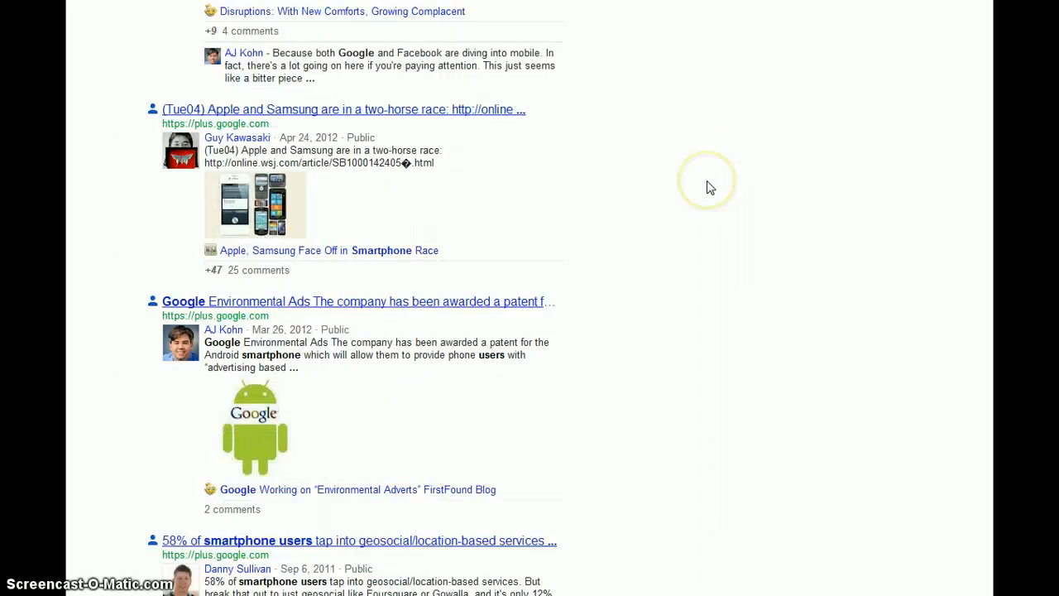
pyautogui.scroll(3)
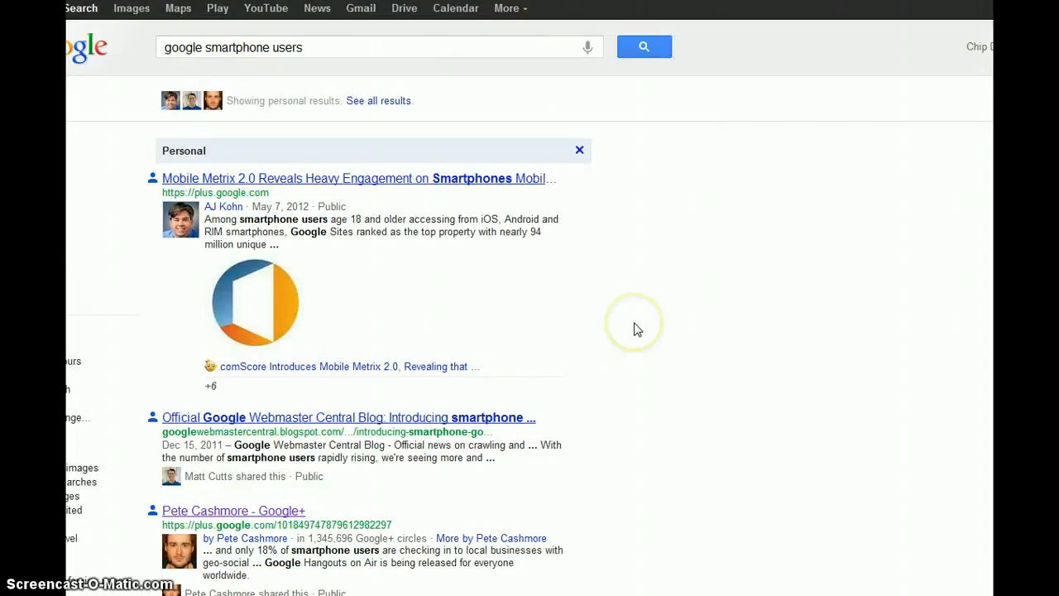
pyautogui.scroll(-3)
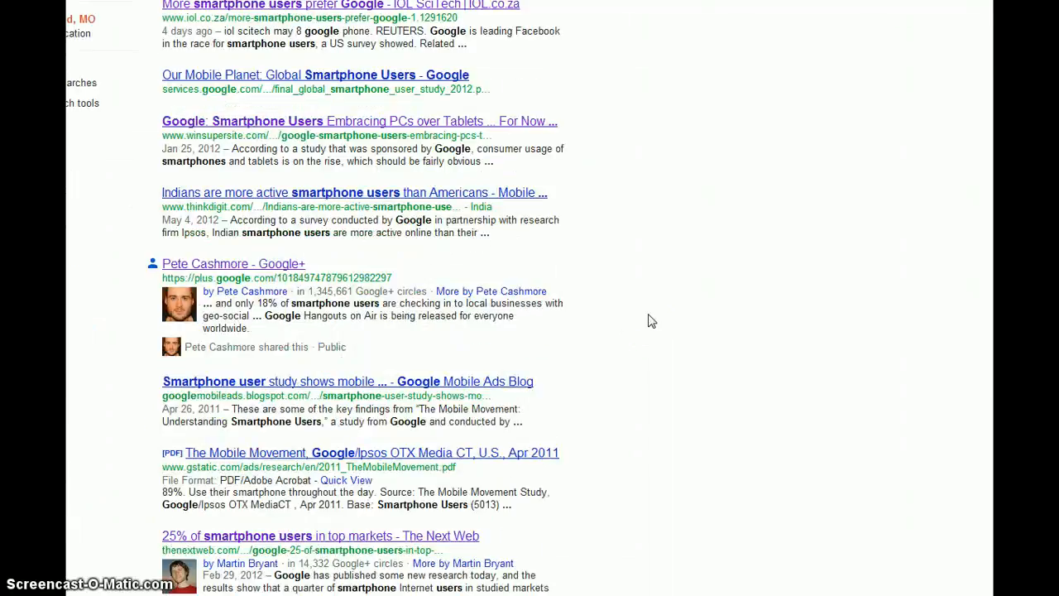
pyautogui.scroll(-3)
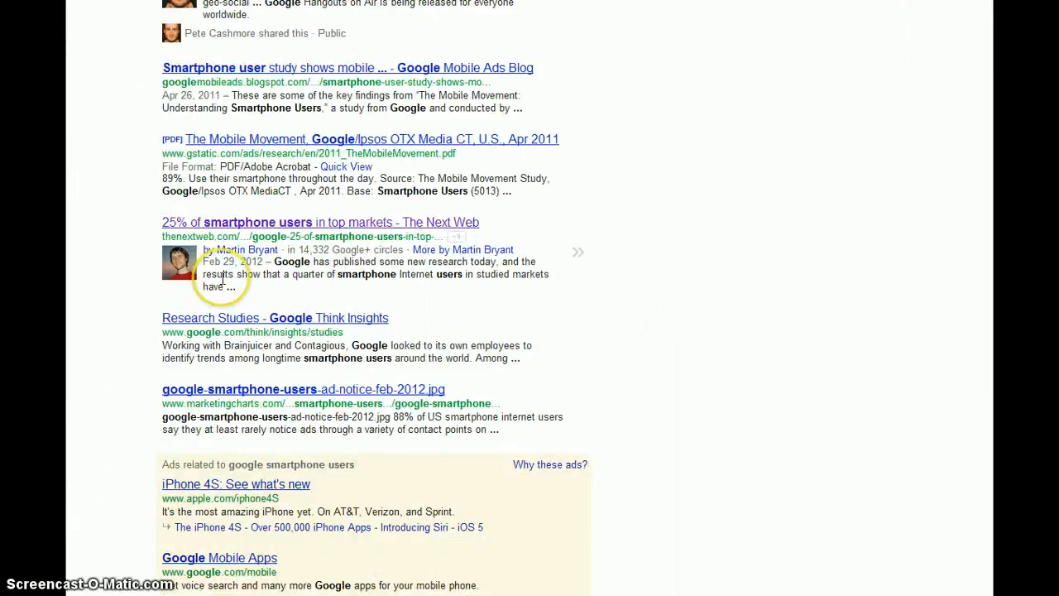
pyautogui.moveTo(599, 76)
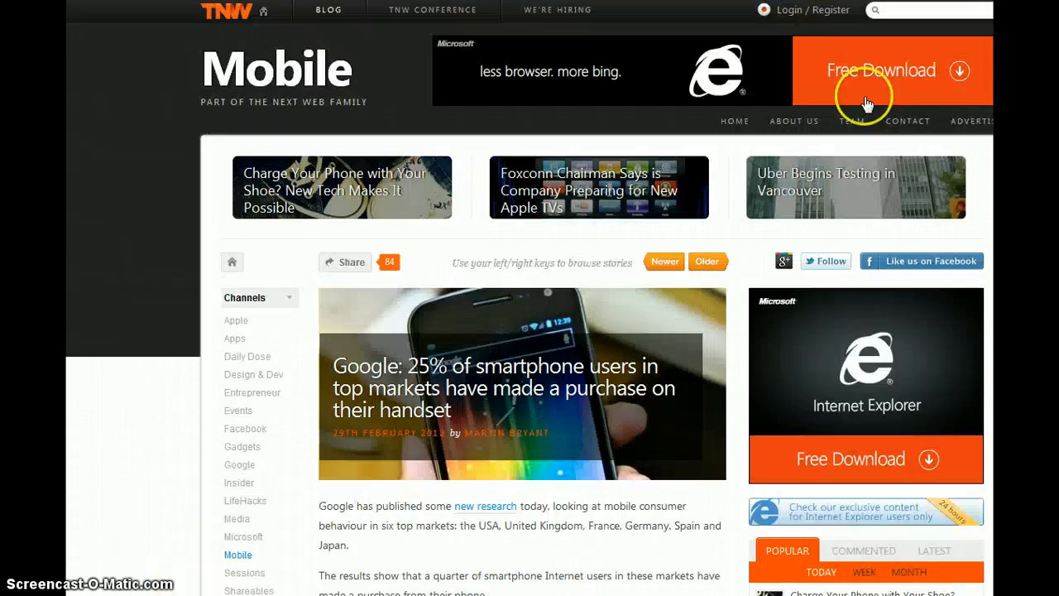
pyautogui.moveTo(847, 357)
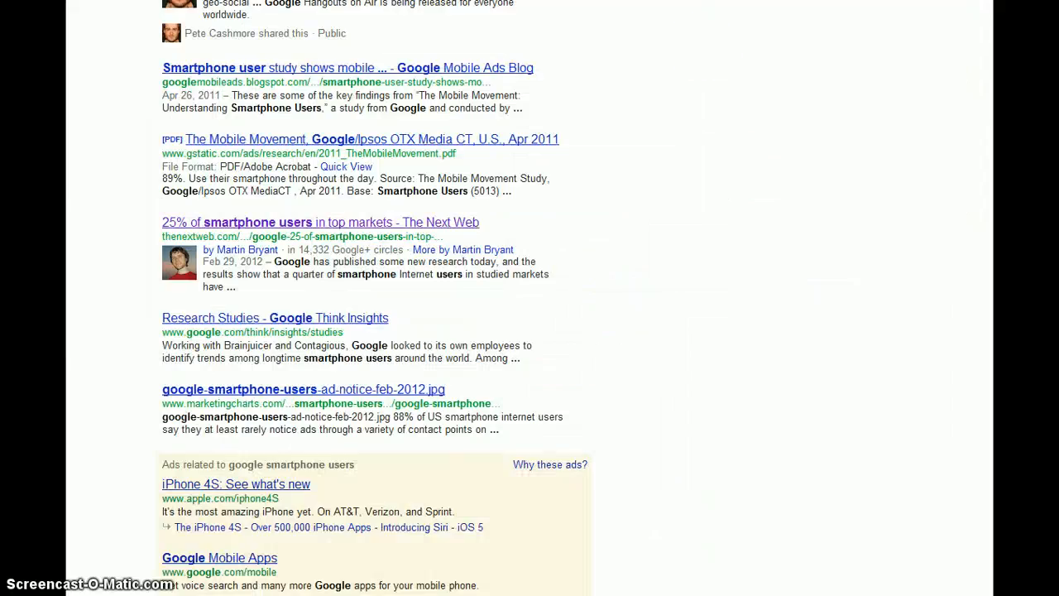
pyautogui.moveTo(798, 177)
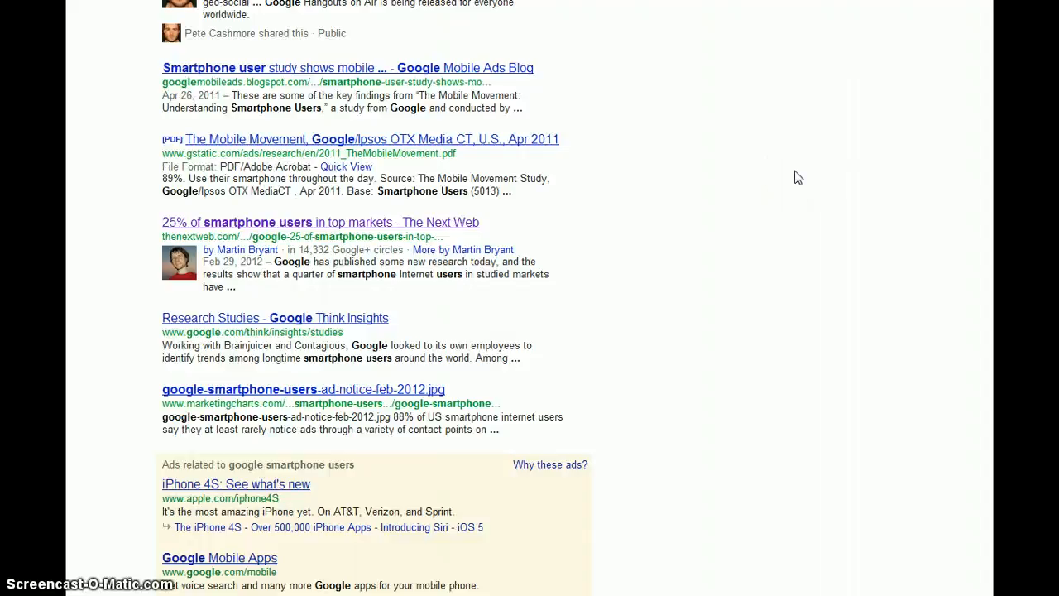
pyautogui.scroll(3)
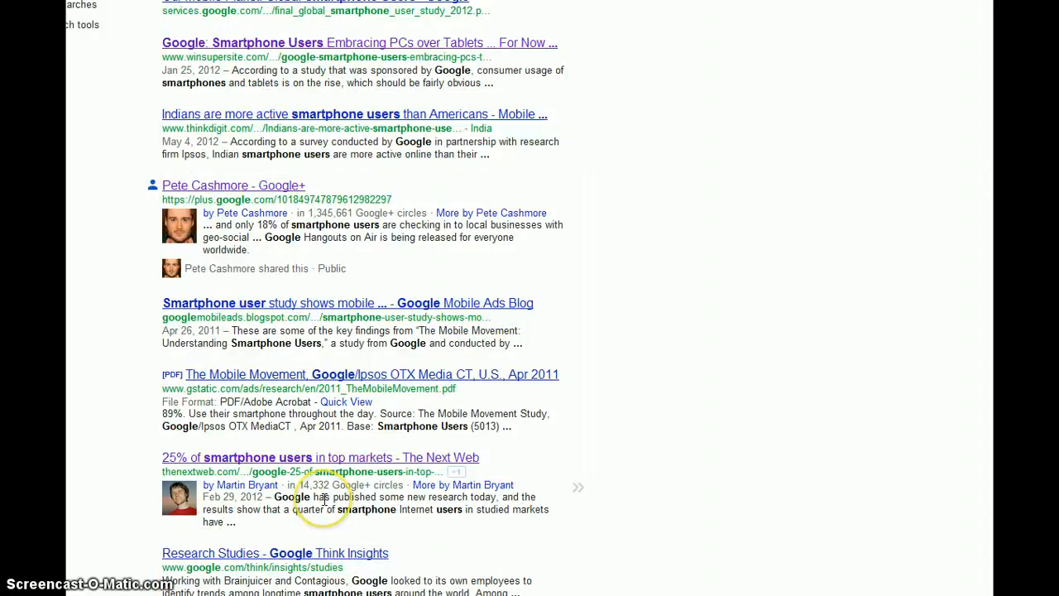